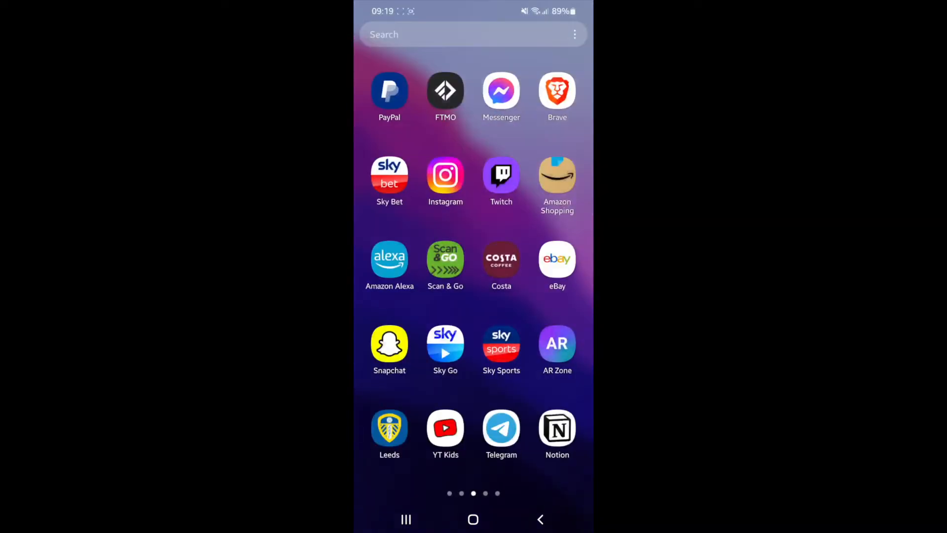
- Launch Snapchat and show Memories on the Camera Roll tab with the phone's photos
click(389, 344)
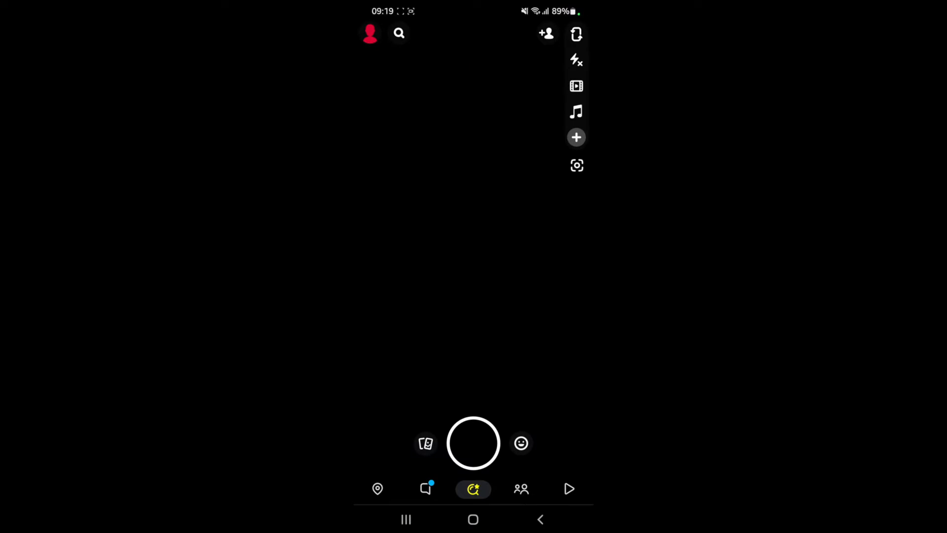
click(426, 443)
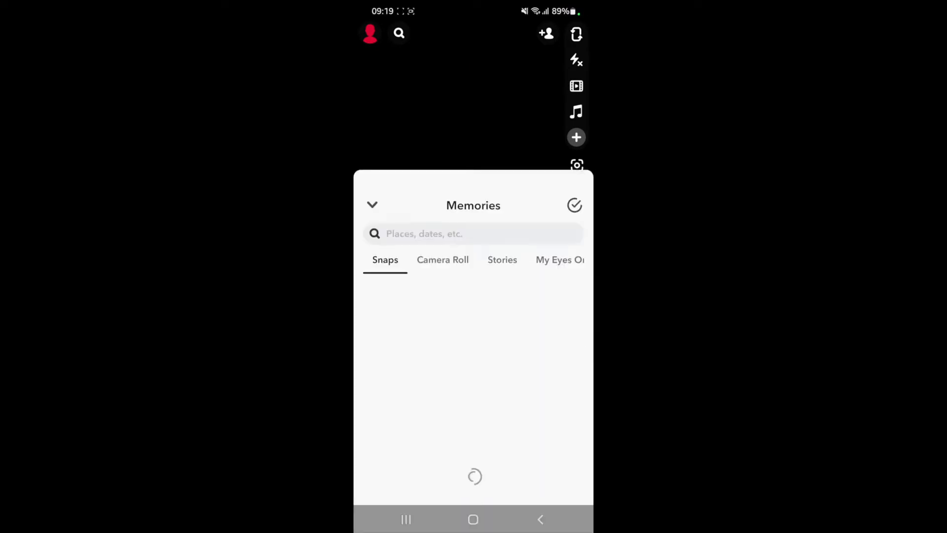
click(442, 259)
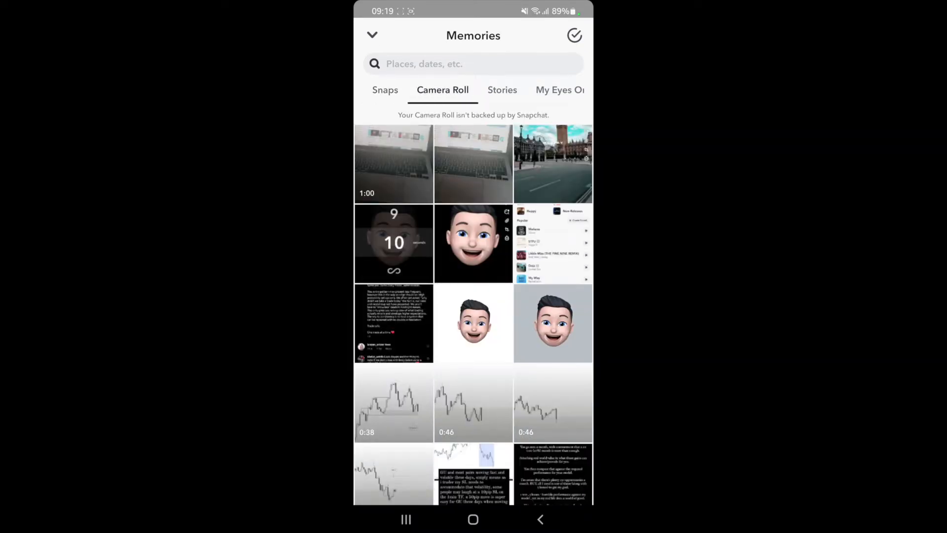